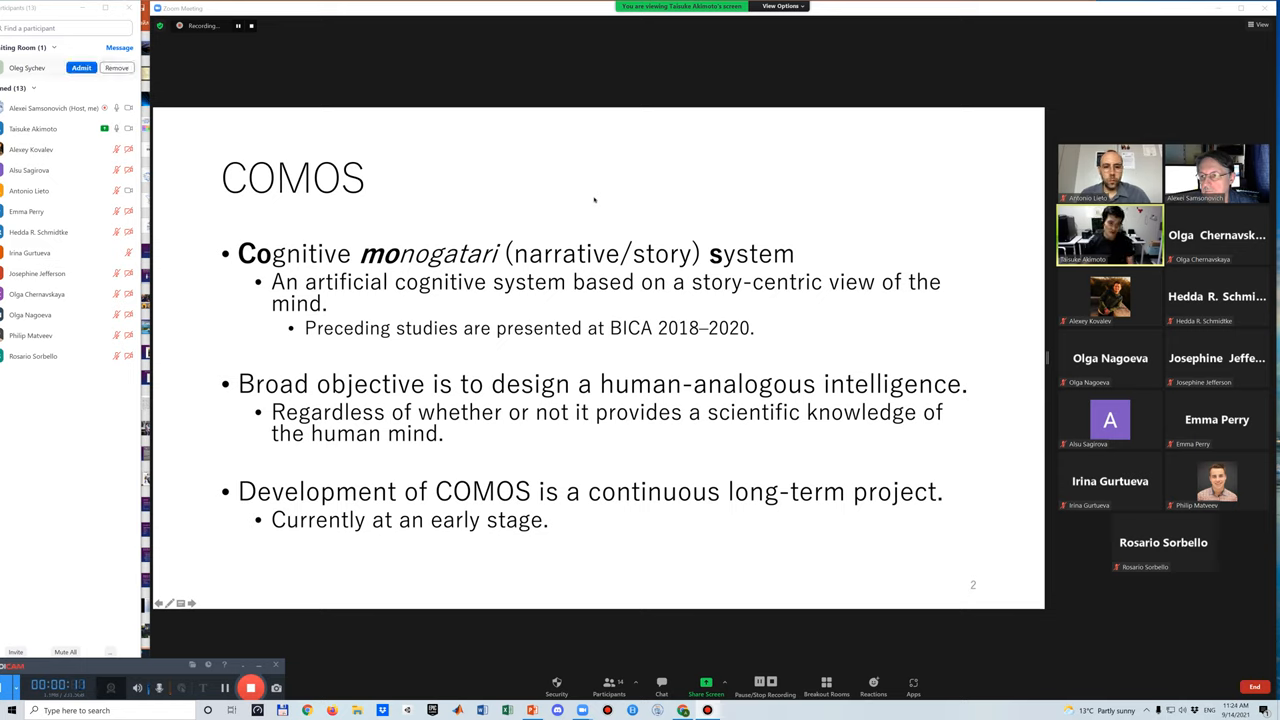
Admit the attendee from the Waiting Room into the meeting.
{"action": "left_click", "coordinate": [81, 67]}
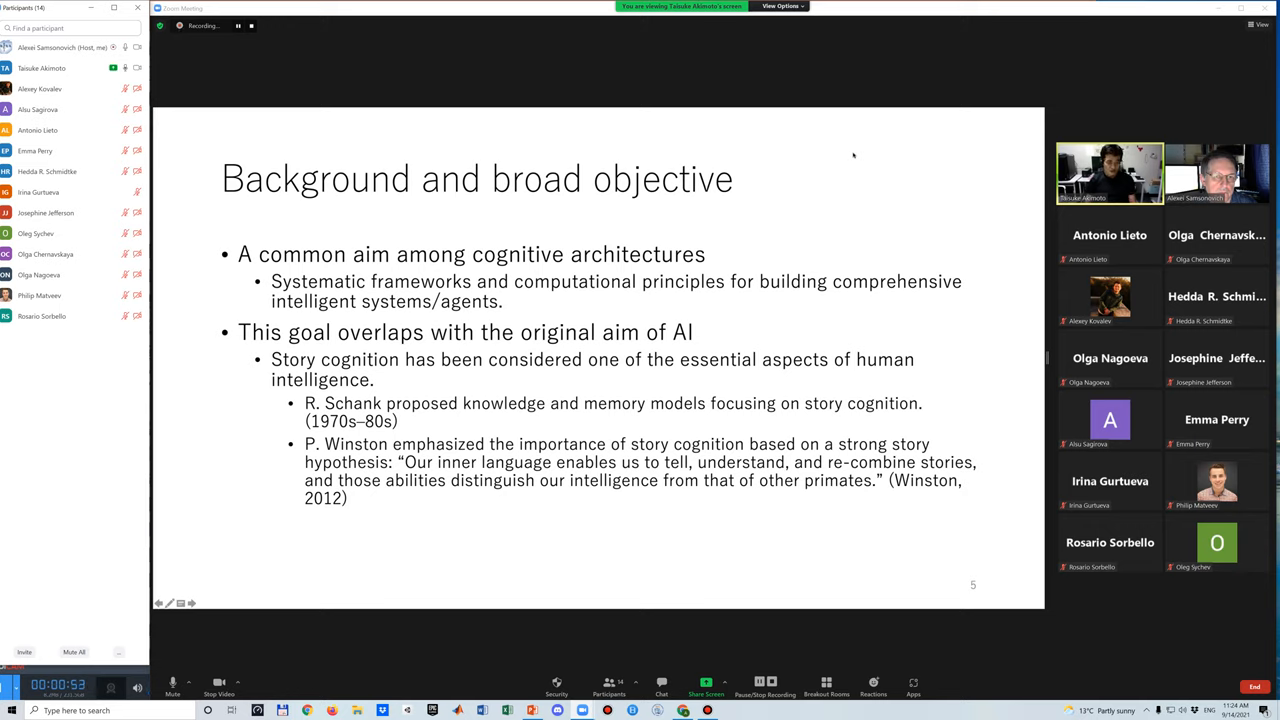
{"action": "left_click", "coordinate": [782, 6]}
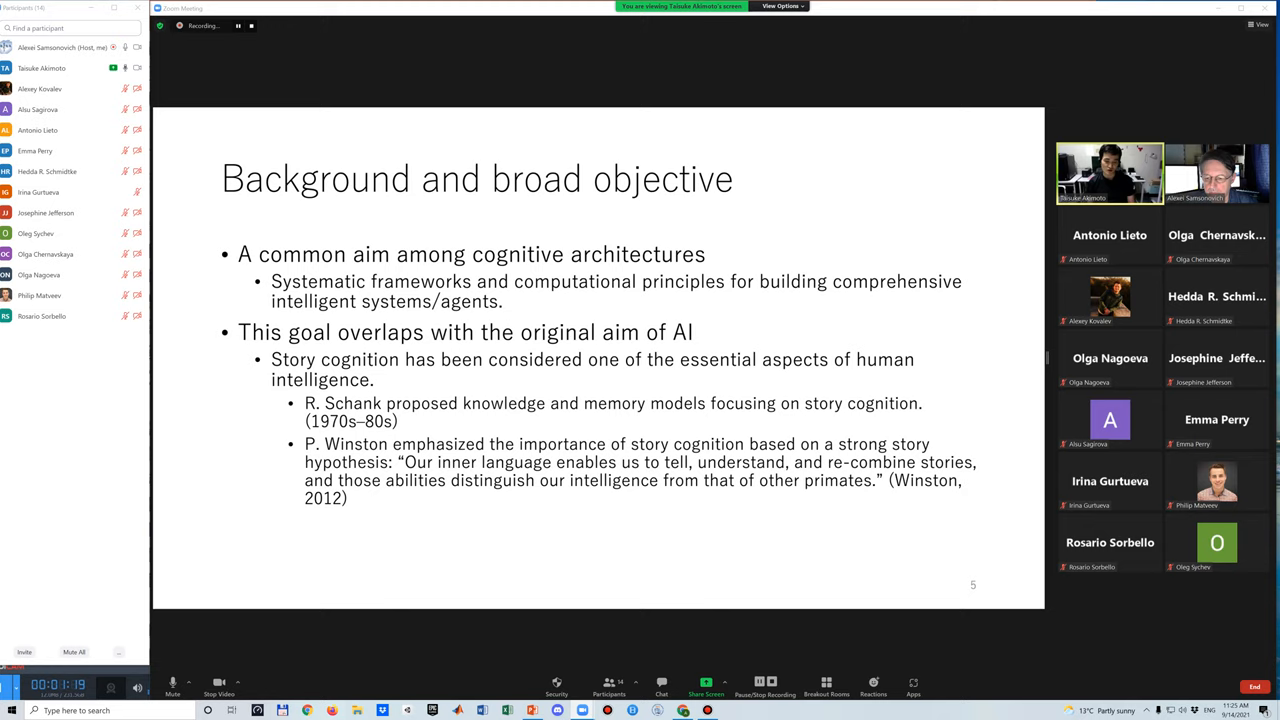
{"action": "left_click", "coordinate": [219, 687]}
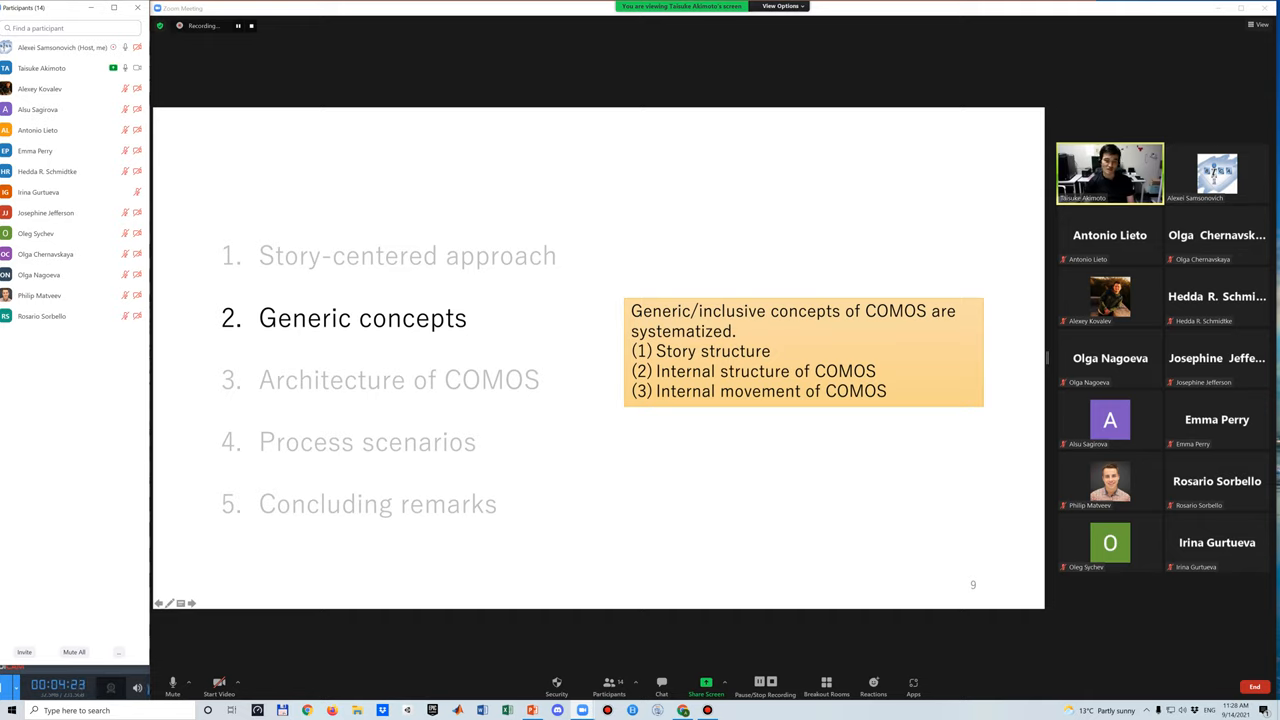
{"action": "mouse_move", "coordinate": [775, 213]}
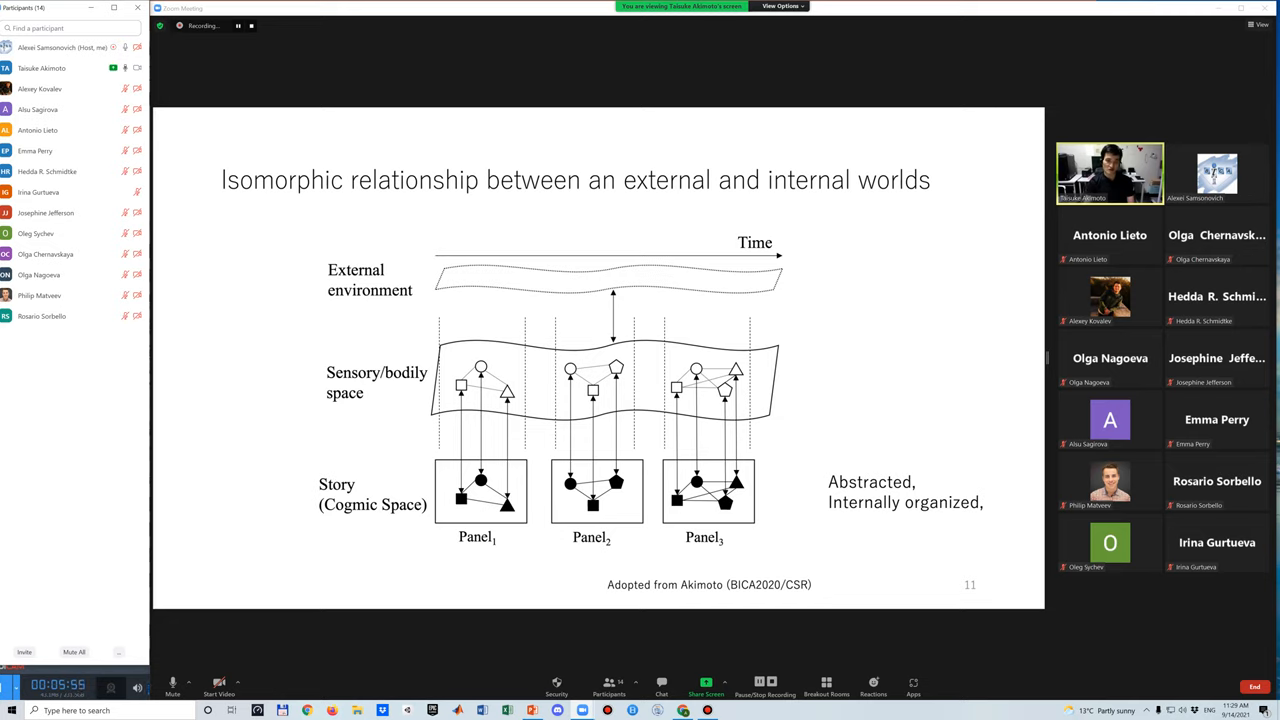
{"action": "mouse_move", "coordinate": [697, 324]}
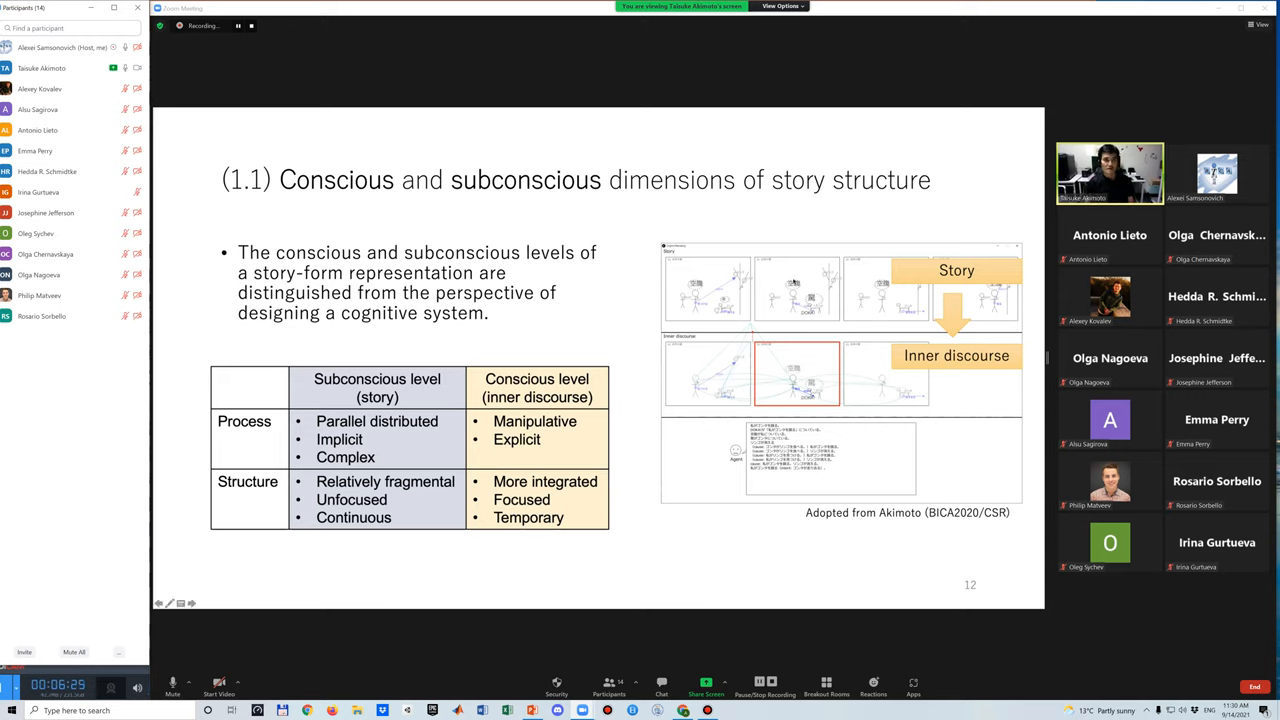
{"action": "mouse_move", "coordinate": [543, 345]}
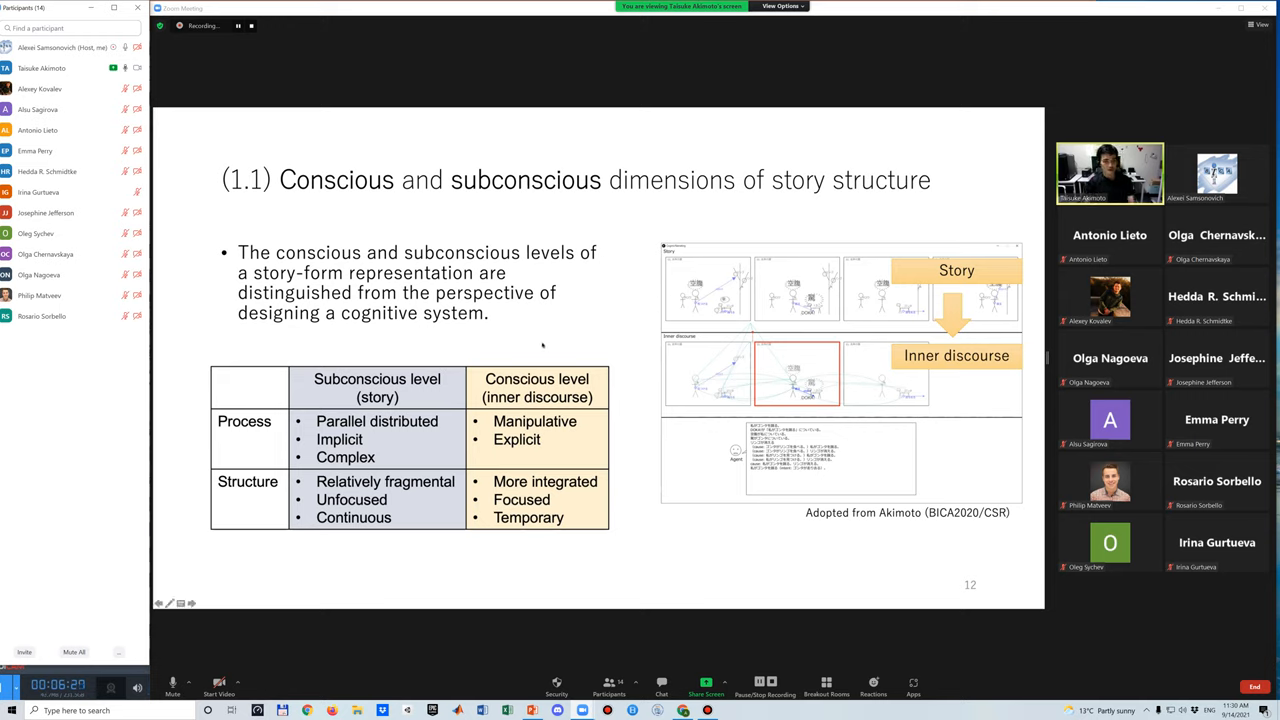
{"action": "mouse_move", "coordinate": [421, 344]}
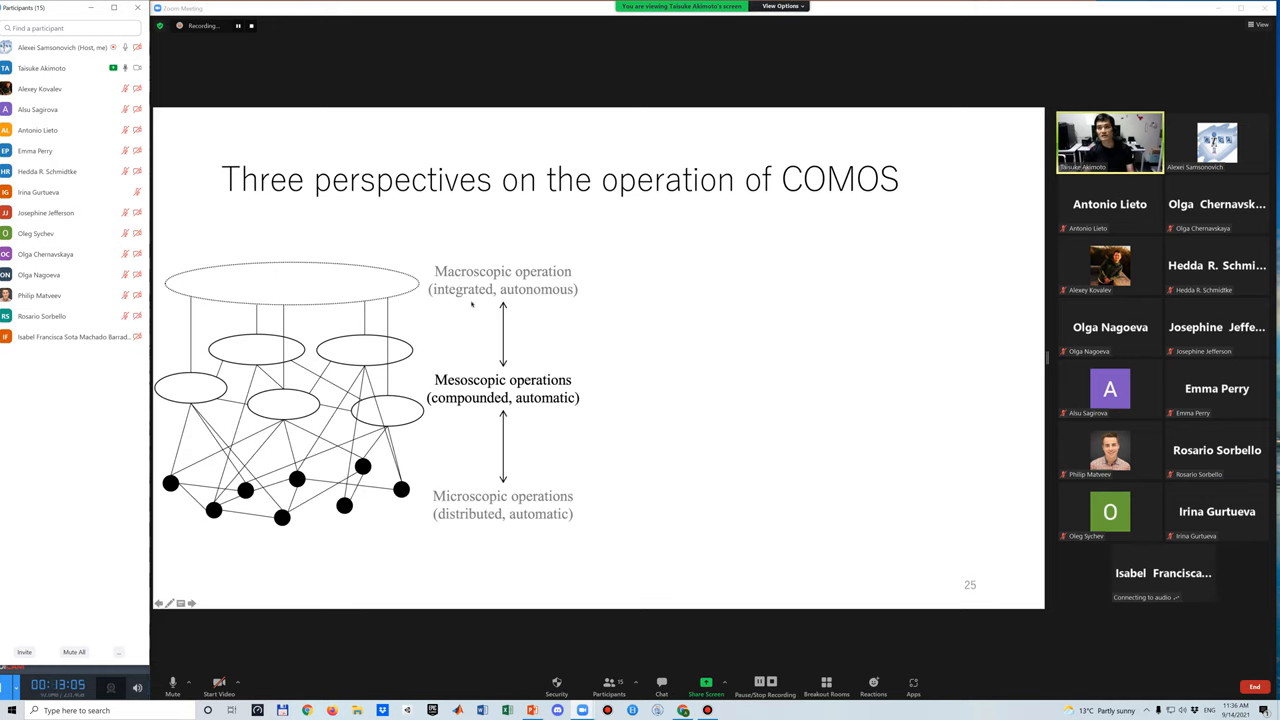
{"action": "mouse_move", "coordinate": [527, 240]}
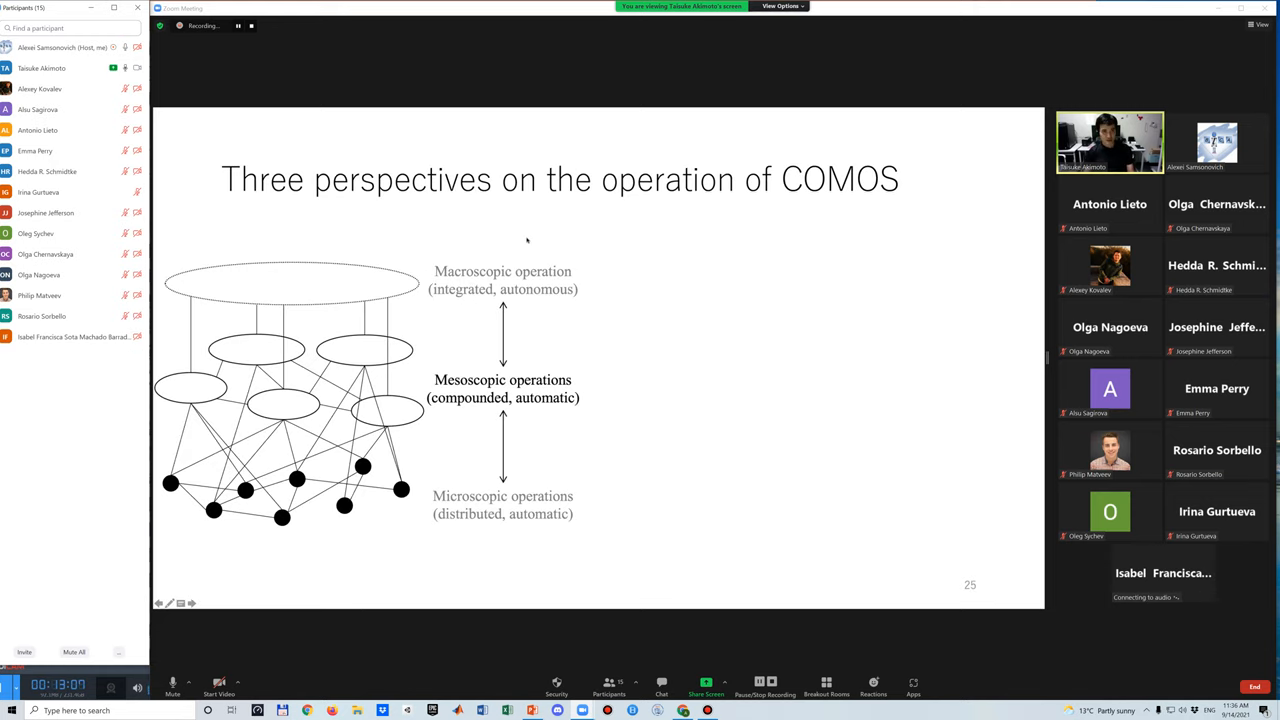
{"action": "mouse_move", "coordinate": [508, 240]}
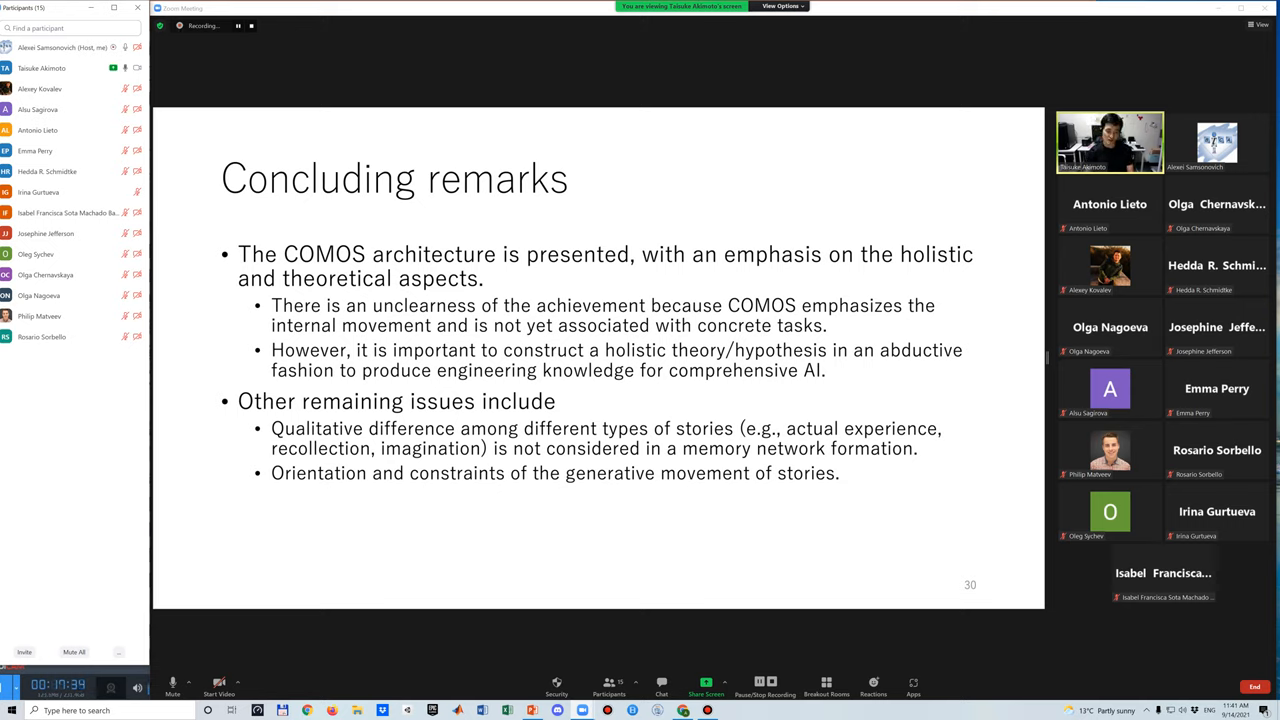
{"action": "mouse_move", "coordinate": [70, 67]}
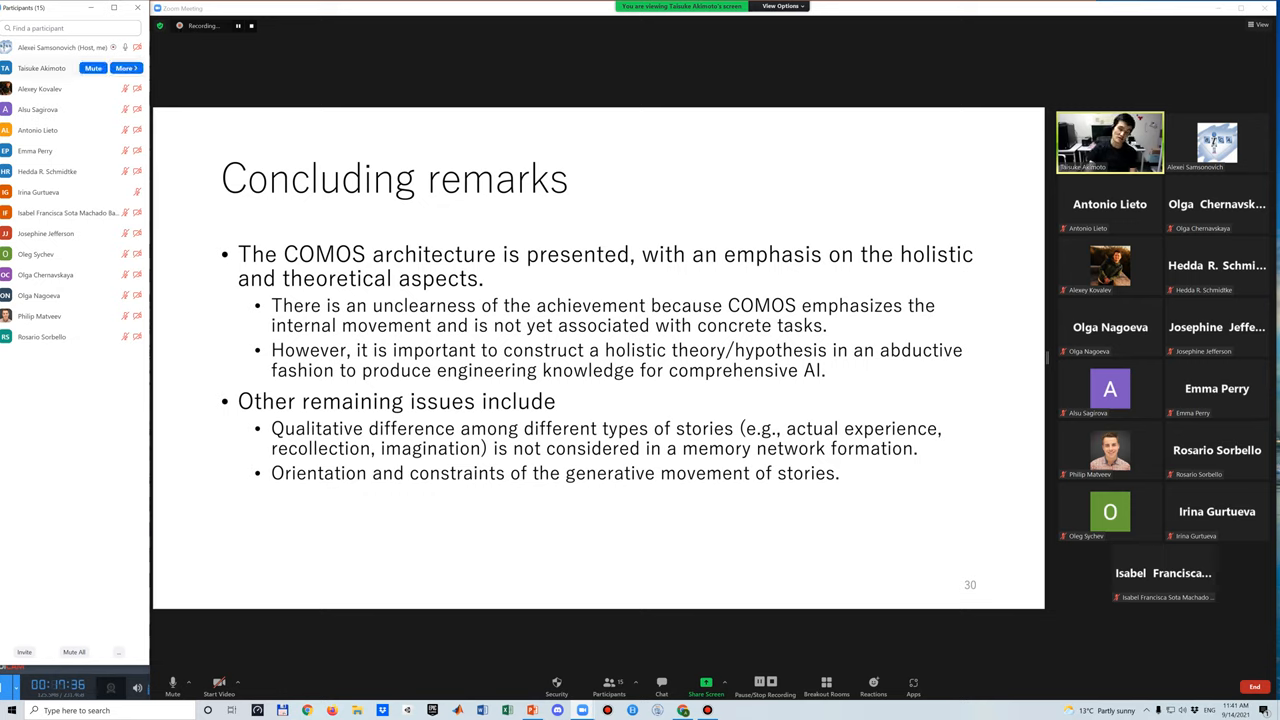